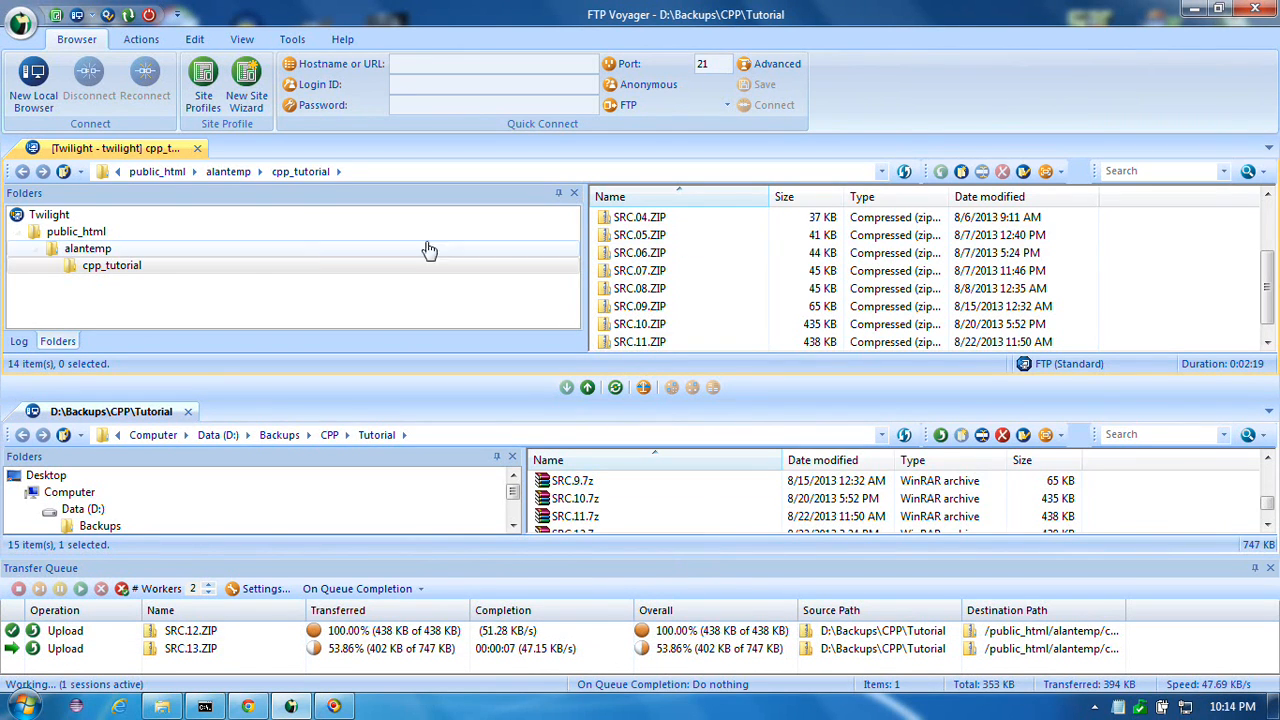
Show the cpp_tutorial web folder and confirm renaming local SRC.13.ZIP to SRC.13.7z
click(112, 264)
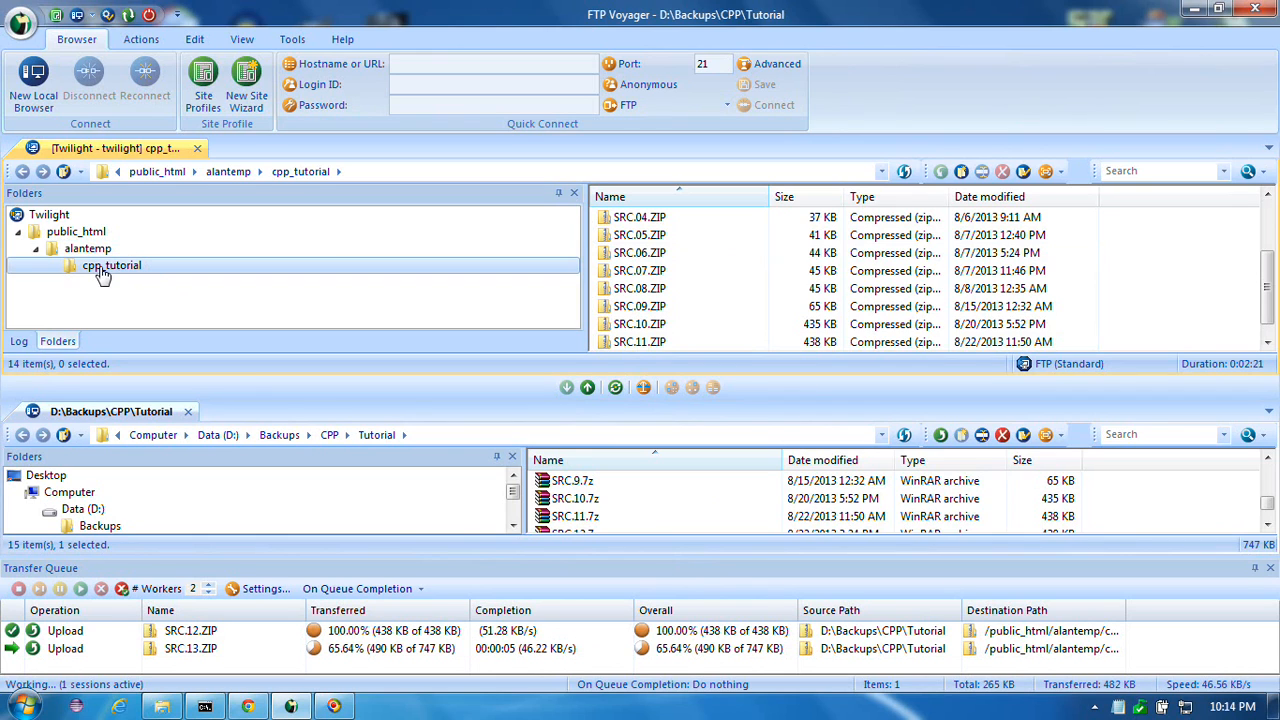
mouse_move(138, 276)
text(SRC.13.7z)
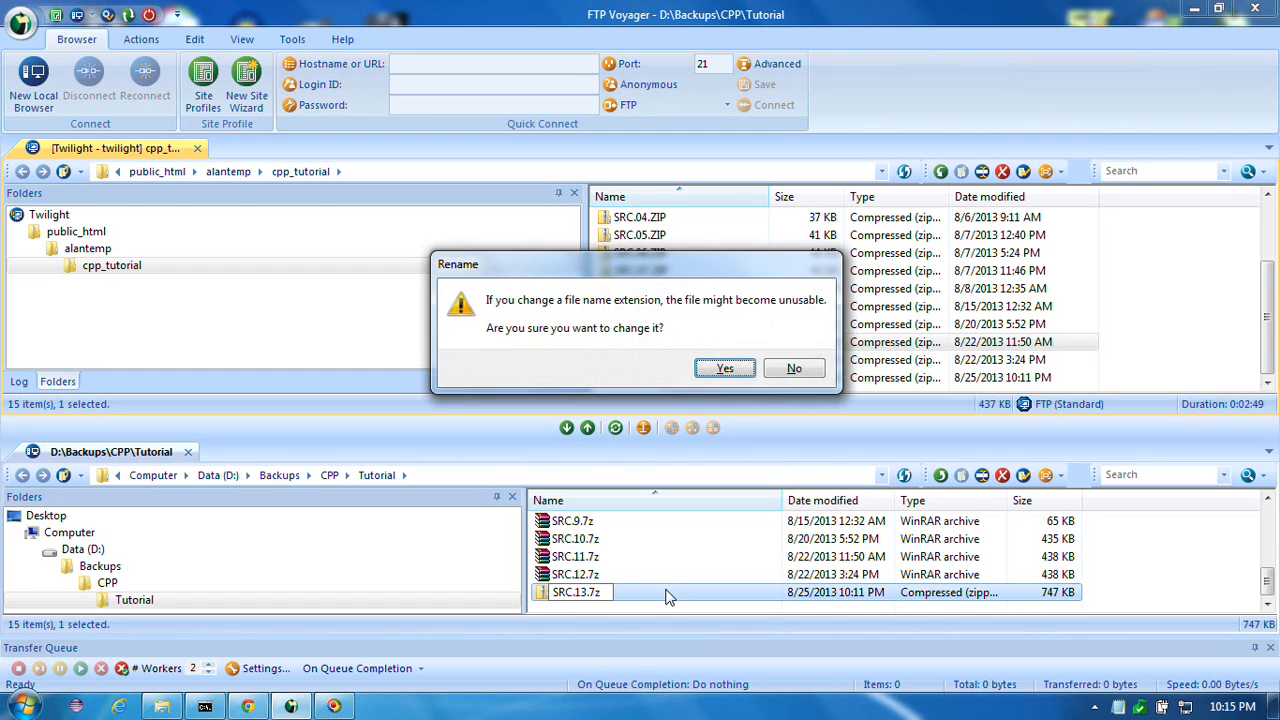
click(724, 368)
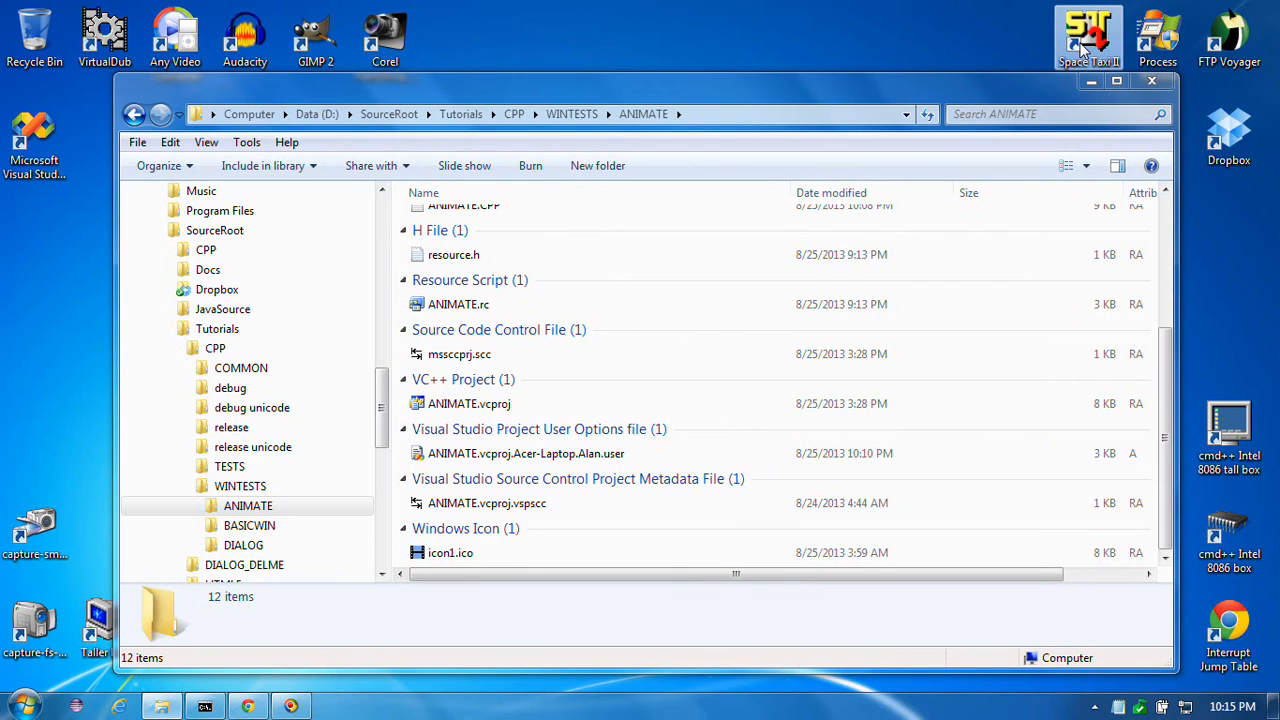
mouse_move(810, 58)
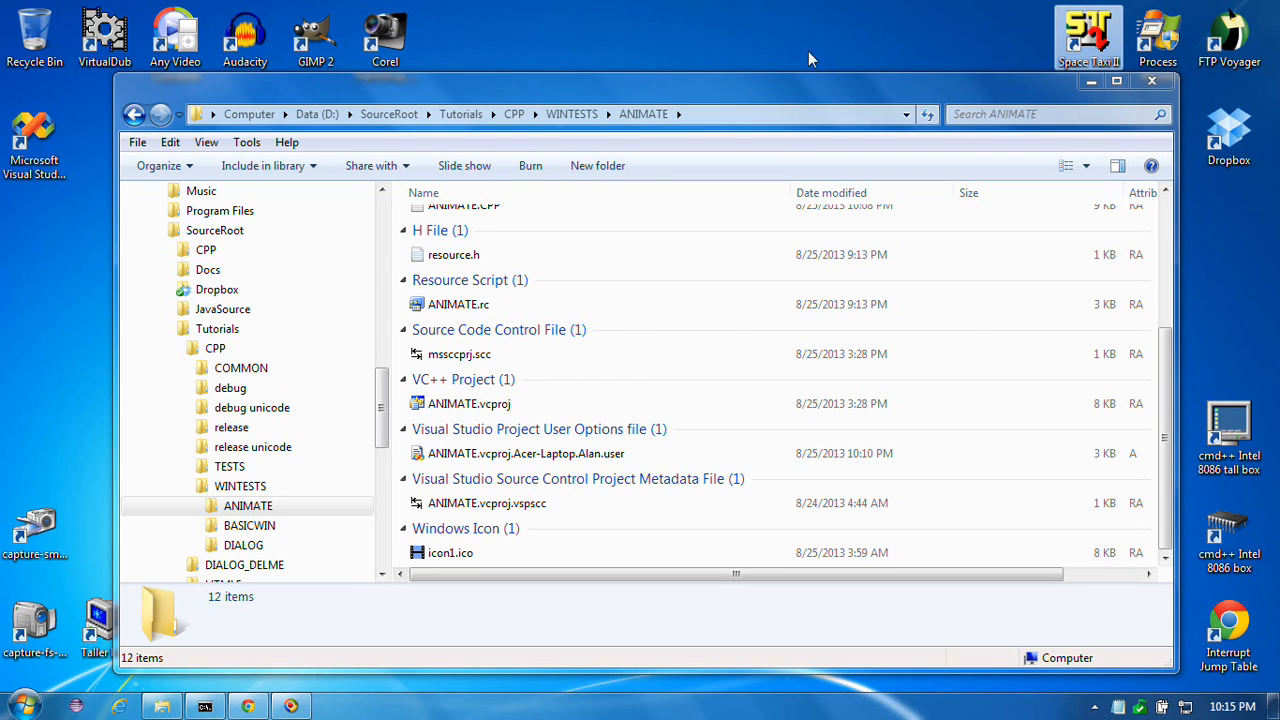
mouse_move(580, 100)
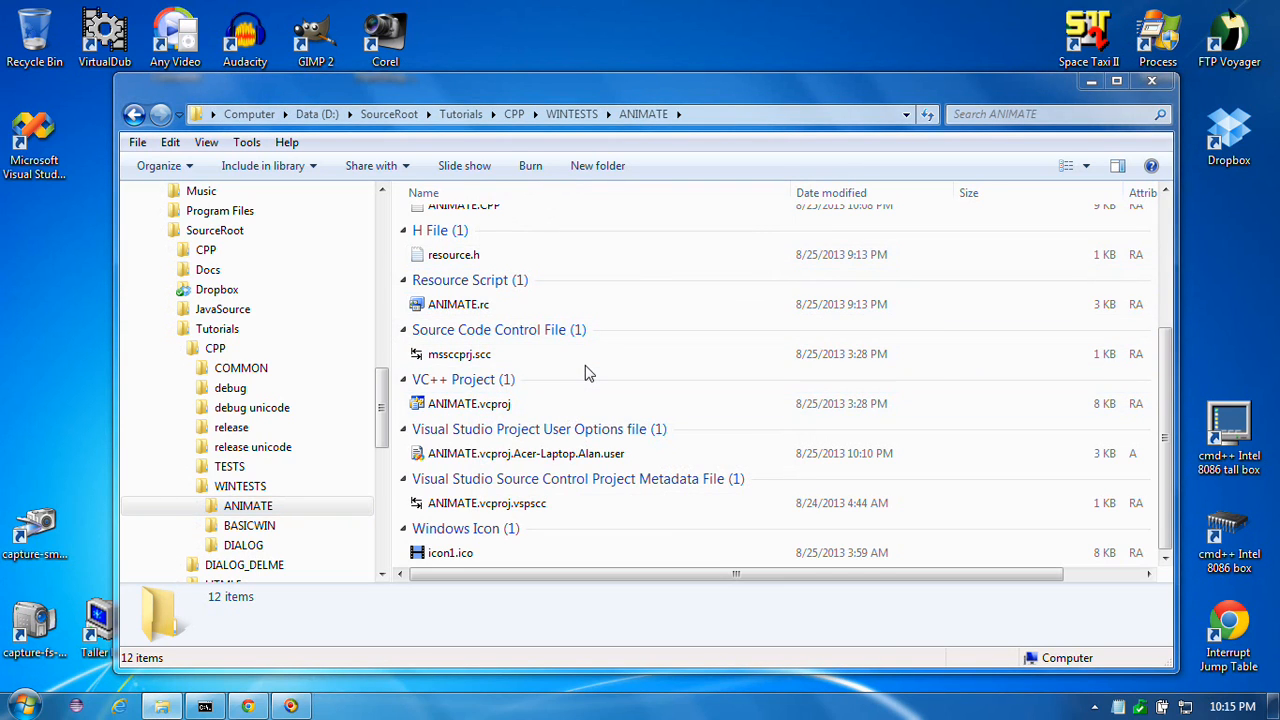
mouse_move(568, 360)
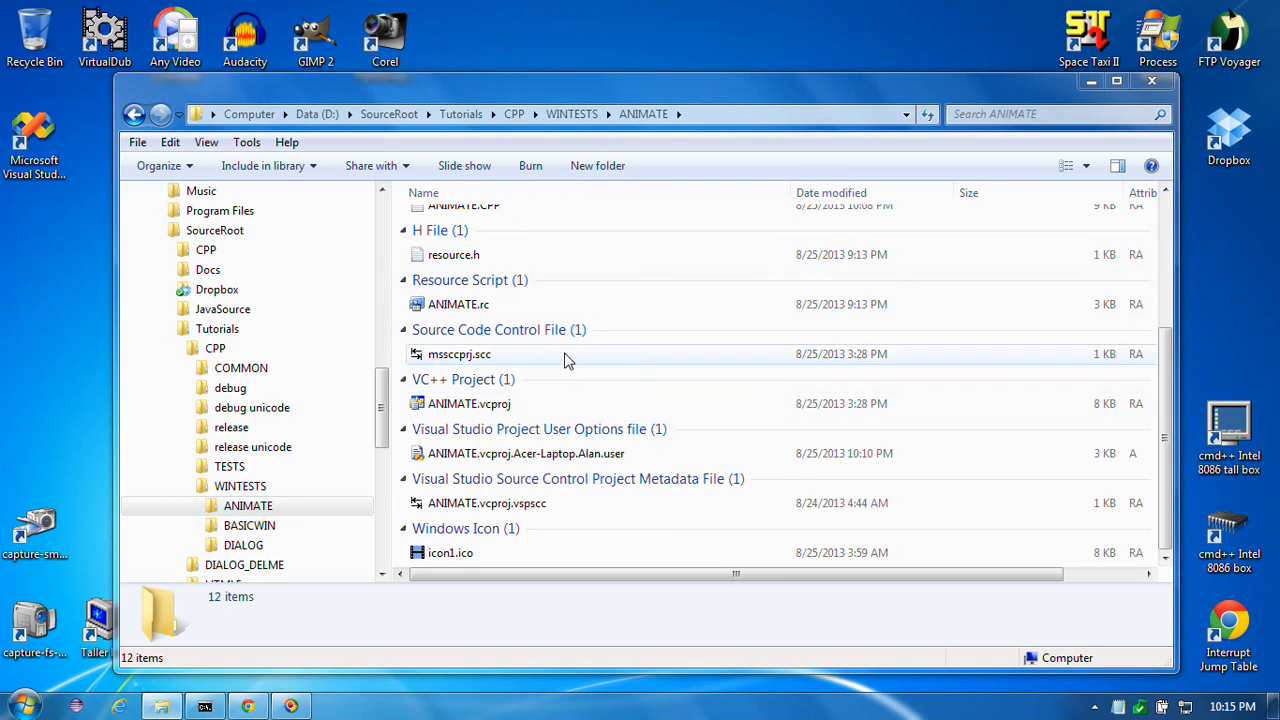
mouse_move(608, 308)
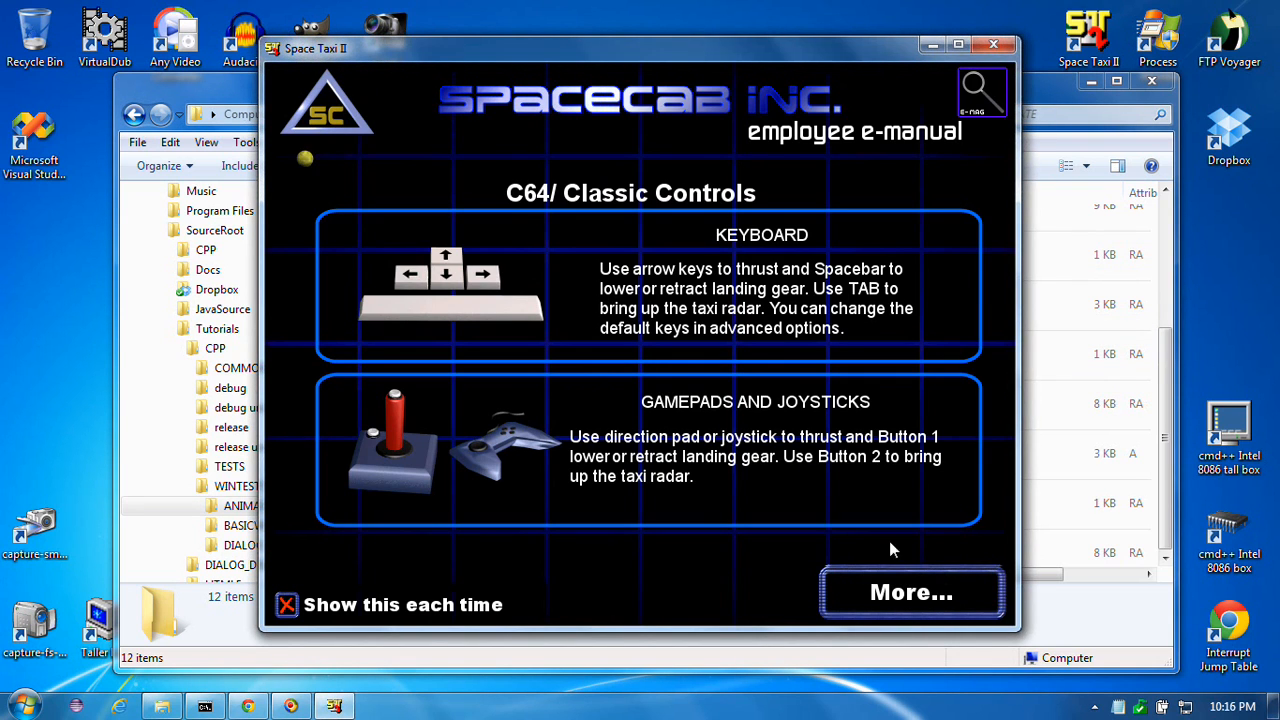
mouse_move(756, 312)
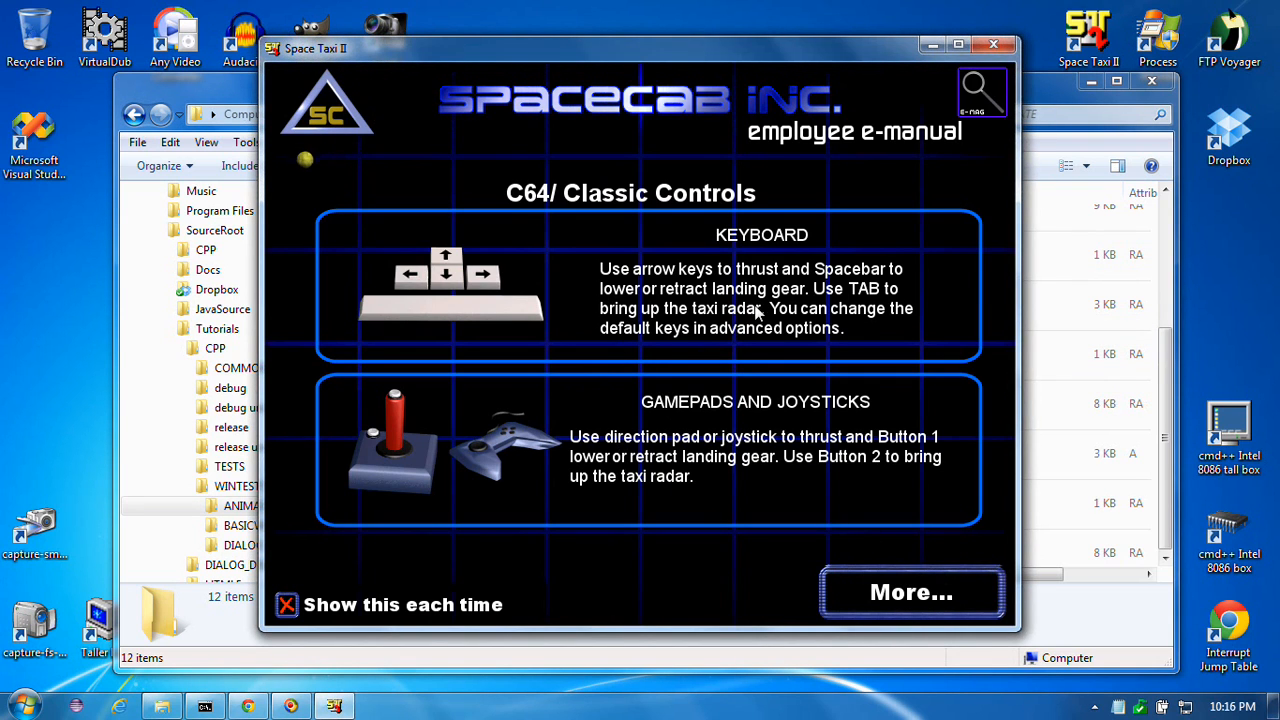
mouse_move(676, 236)
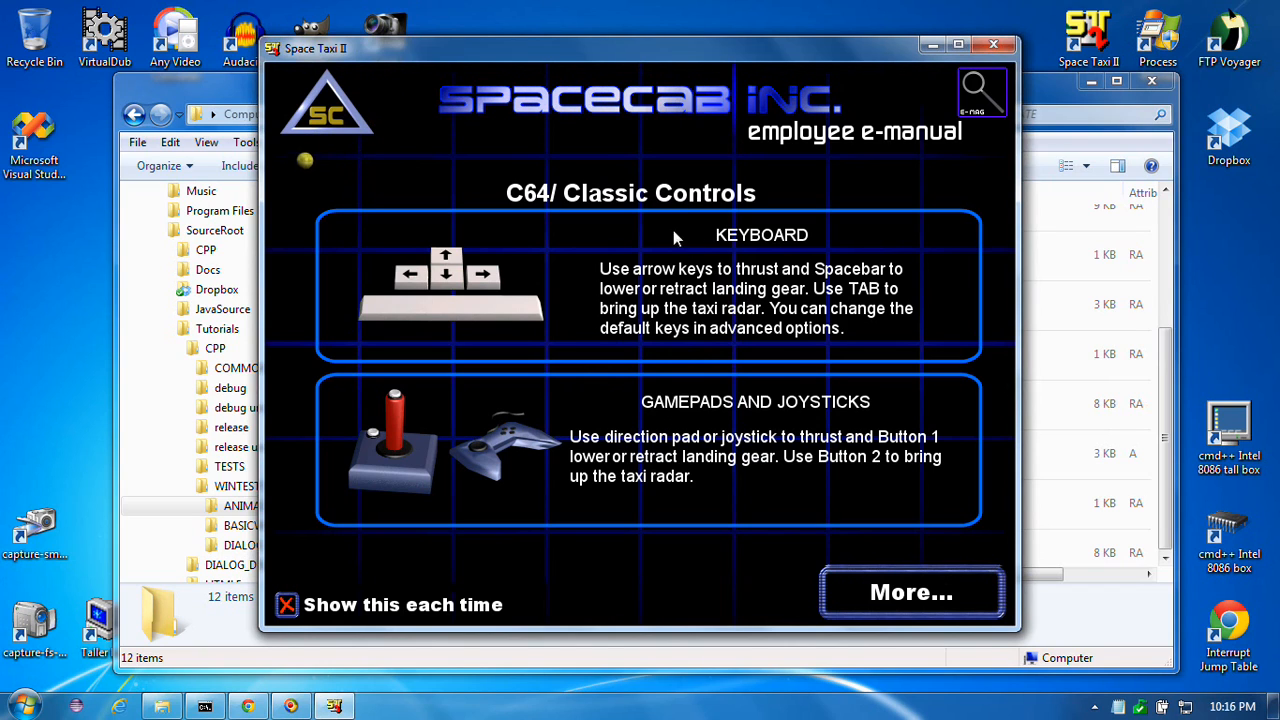
mouse_move(550, 222)
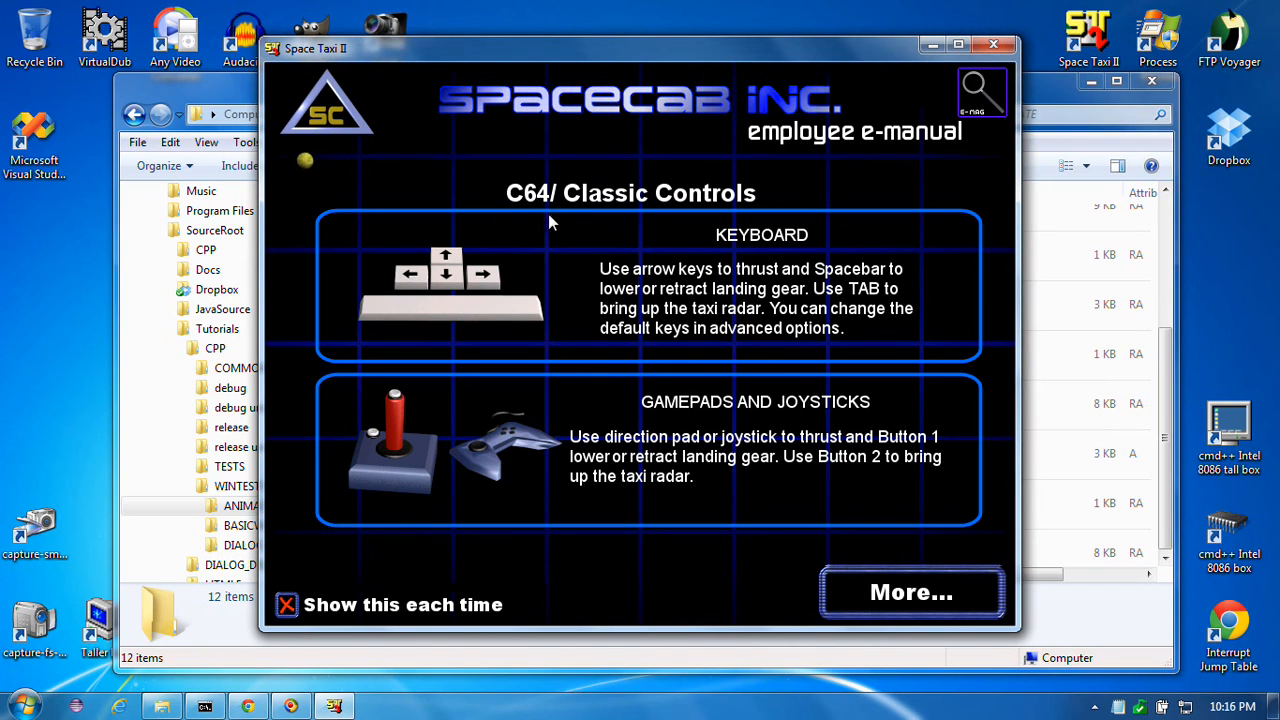
mouse_move(816, 480)
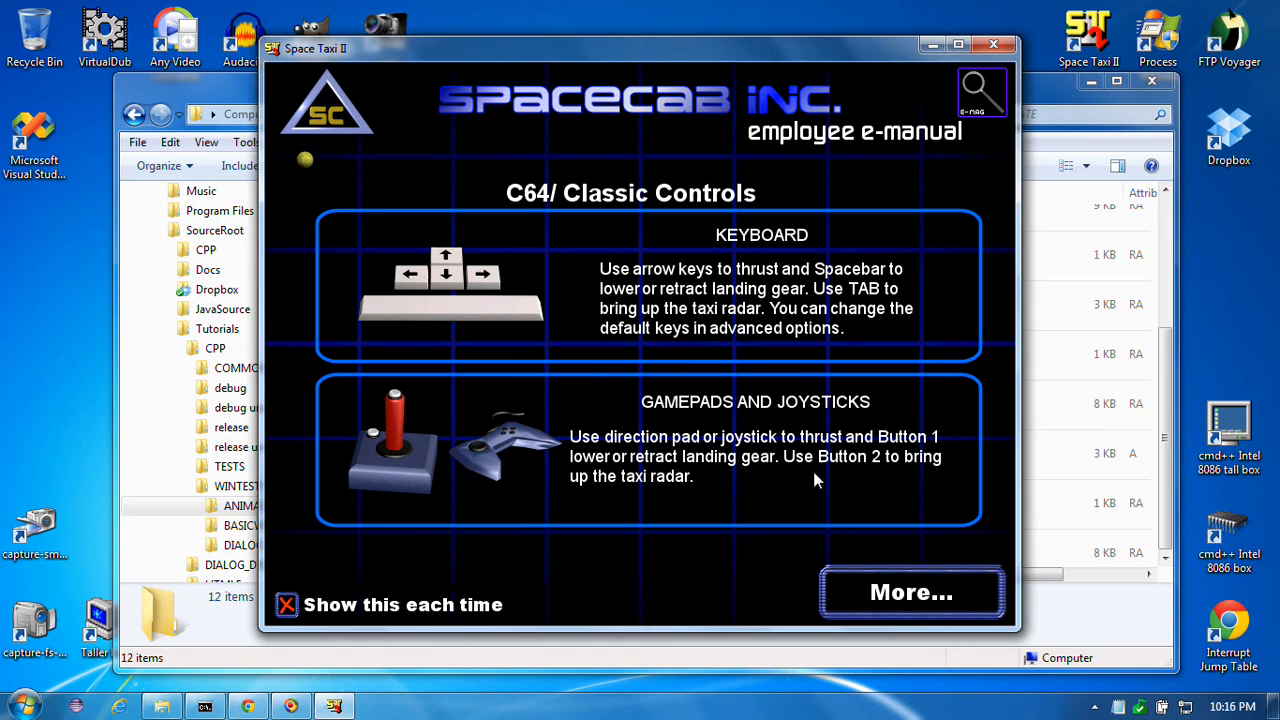
mouse_move(508, 222)
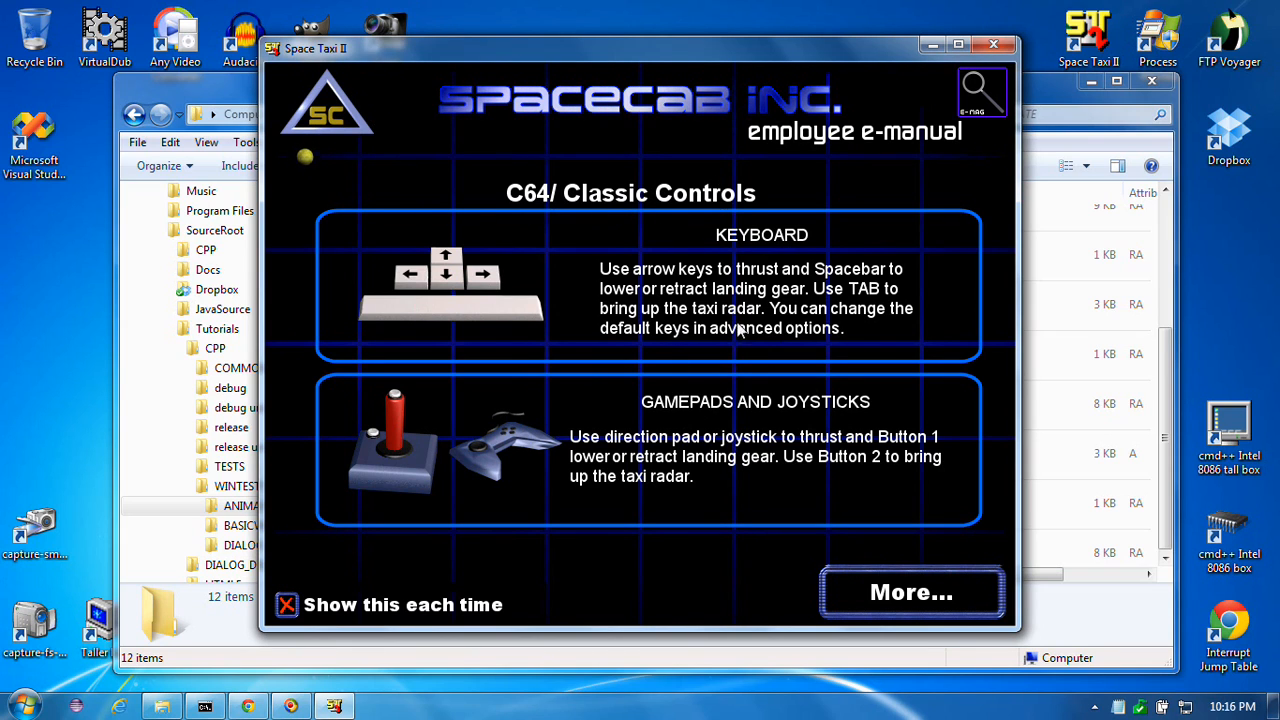
mouse_move(790, 270)
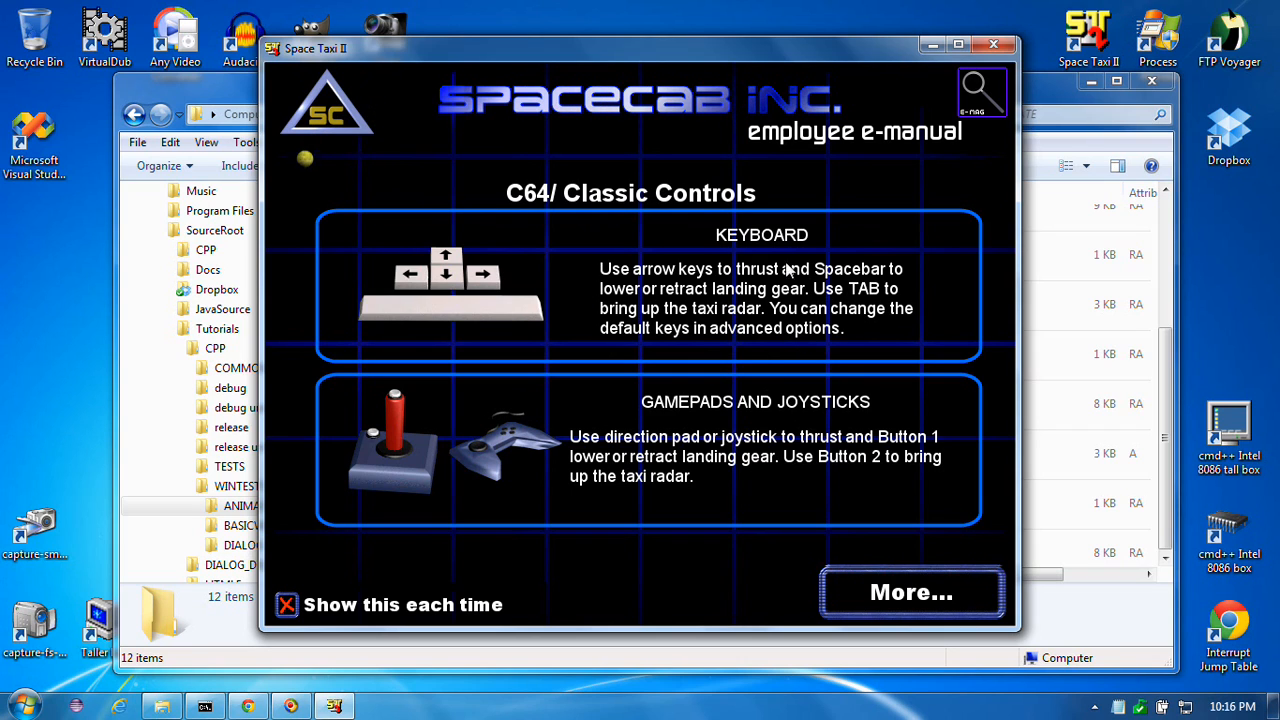
mouse_move(984, 92)
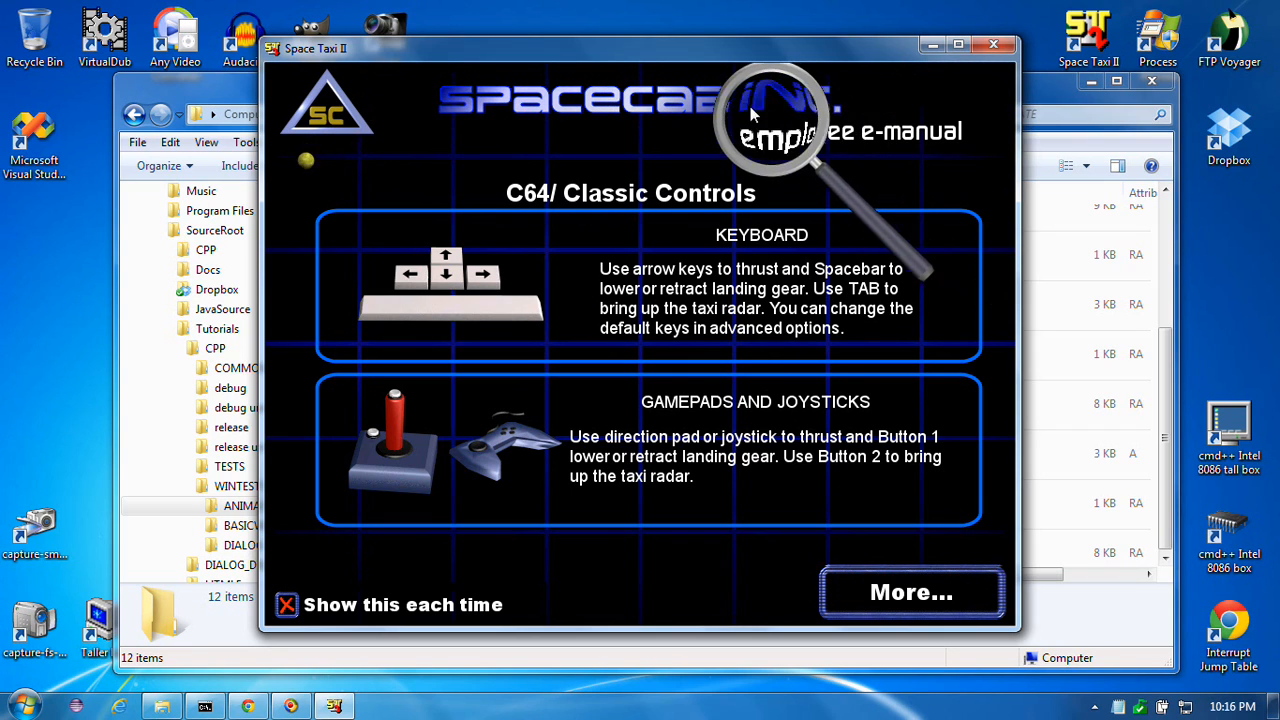
mouse_move(396, 460)
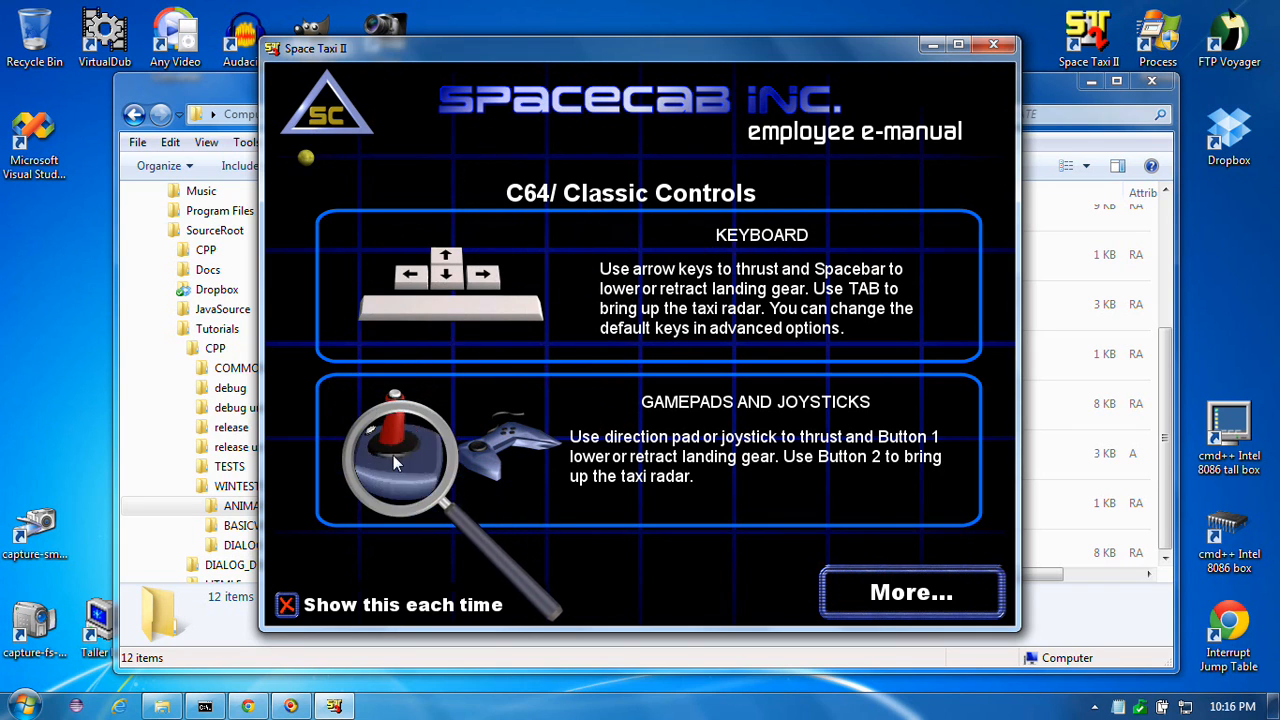
mouse_move(356, 144)
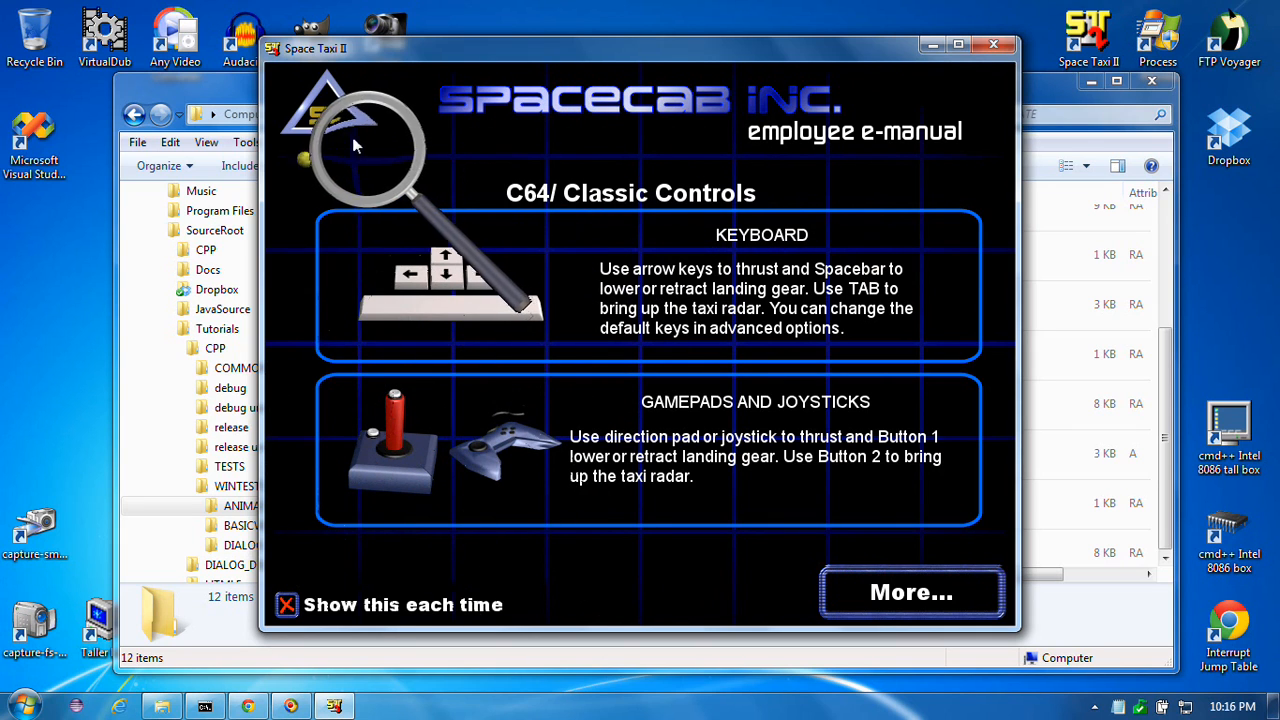
mouse_move(520, 550)
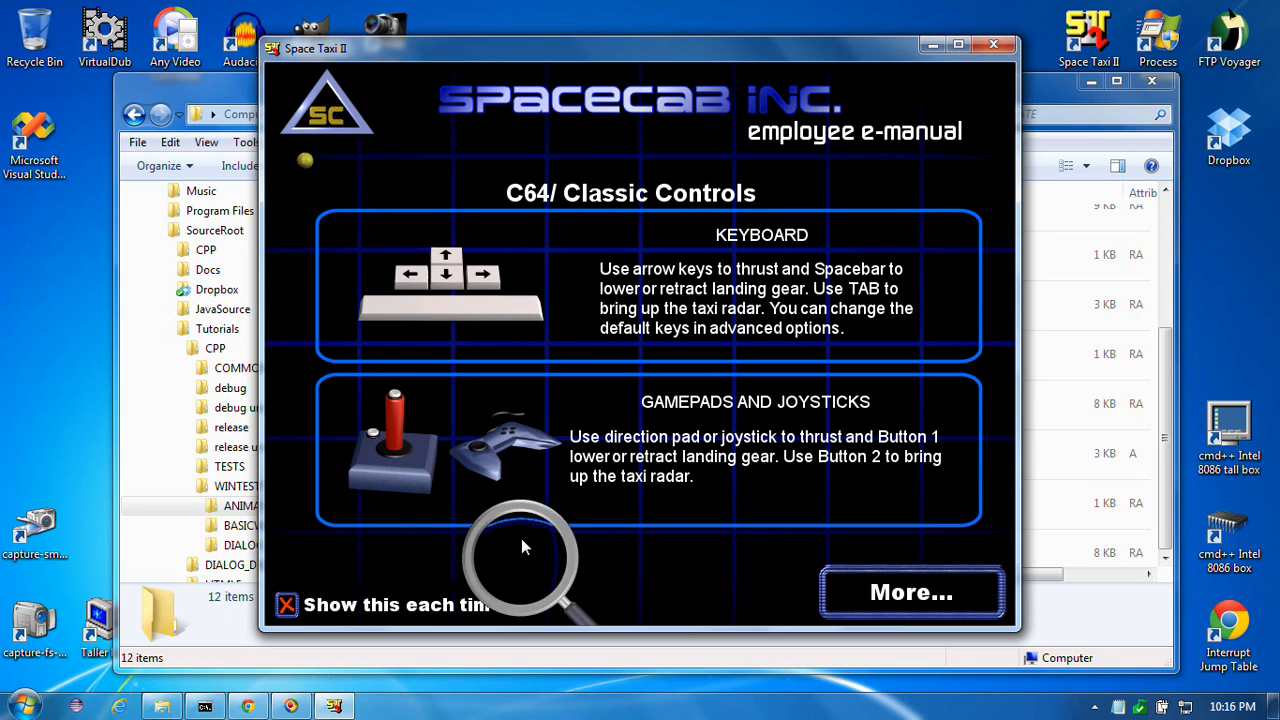
mouse_move(724, 200)
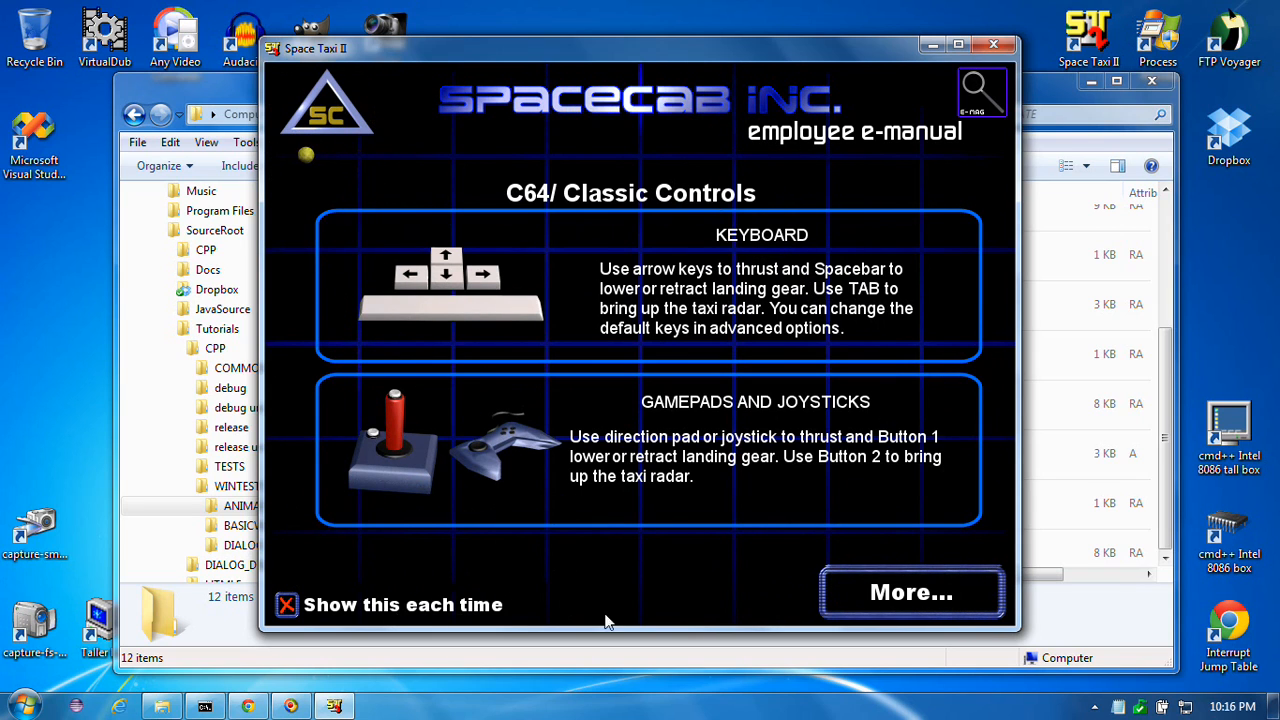
Advance past the C64/Classic Controls e-manual page toward loading the game
click(912, 592)
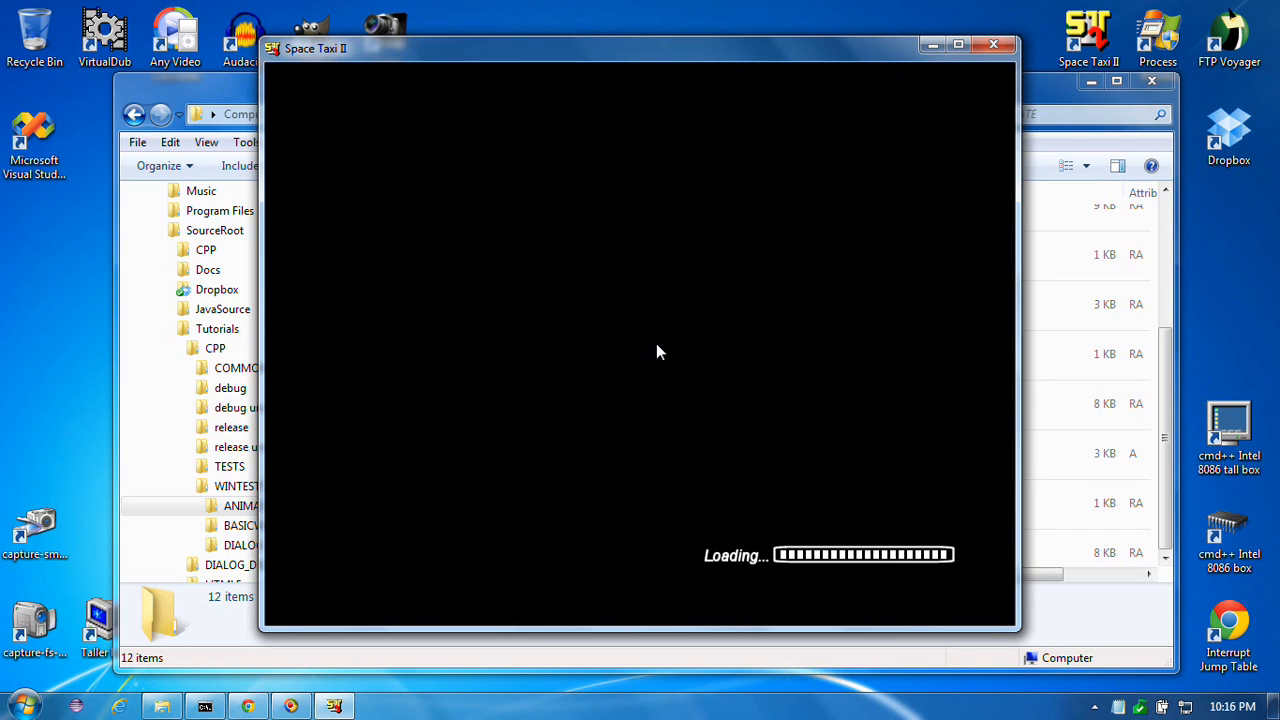
mouse_move(658, 348)
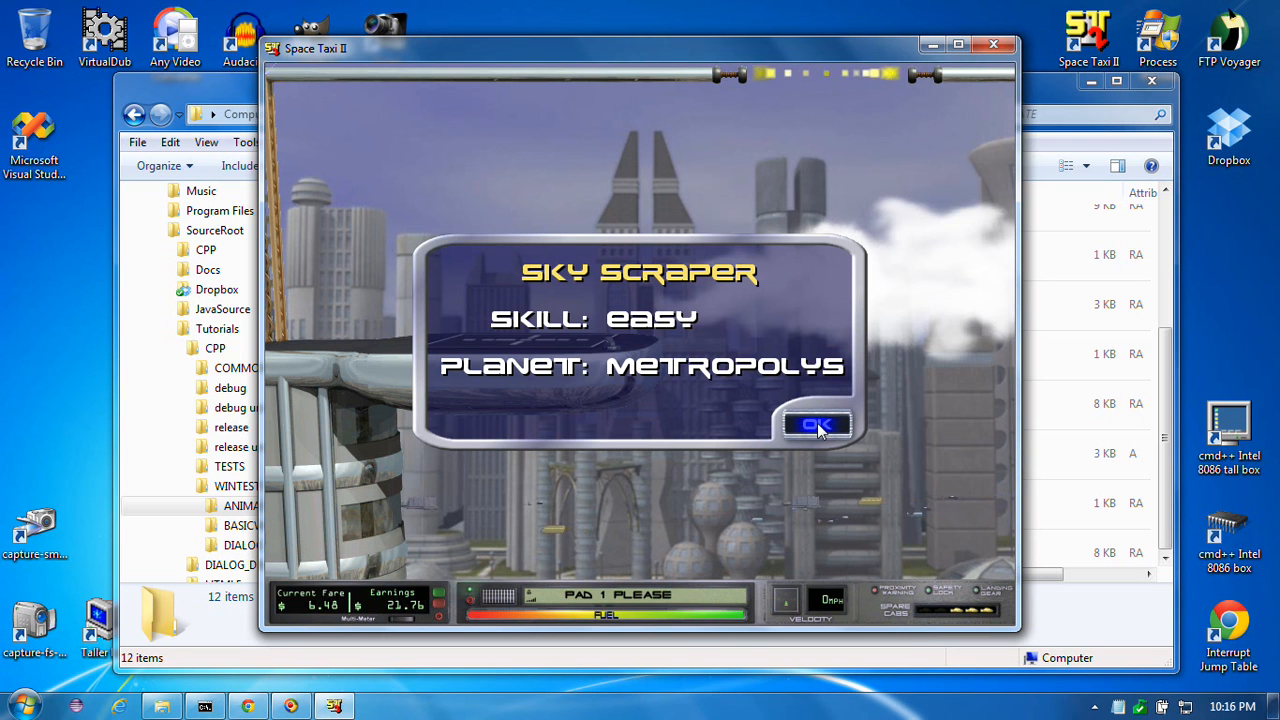
Start the easy Sky Scraper level on Metropolys, play it, then quit from the paused game
click(816, 424)
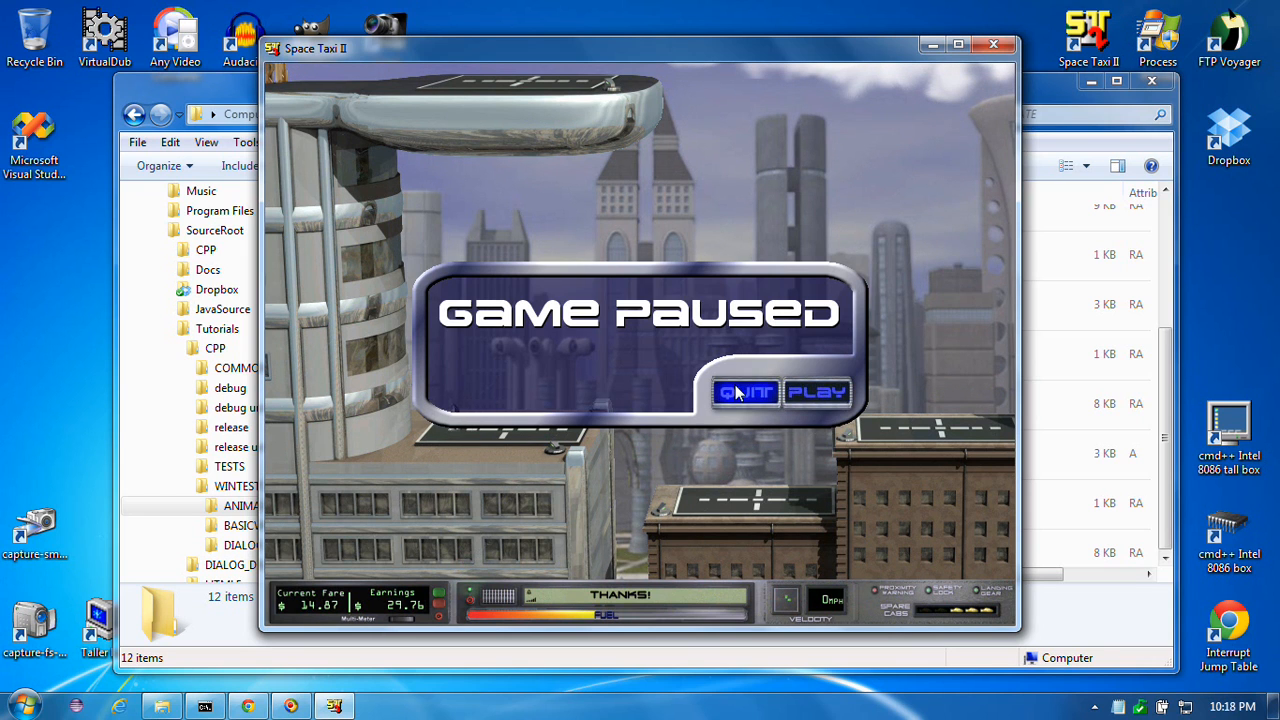
click(744, 390)
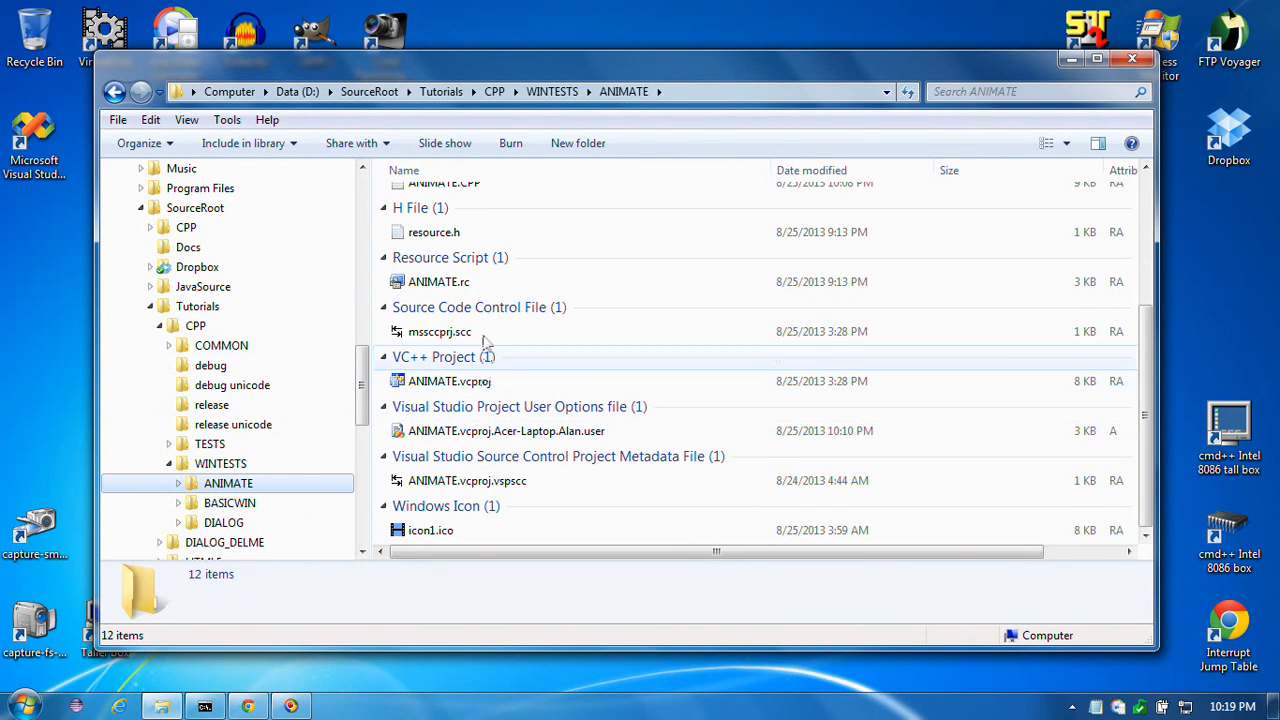
click(438, 280)
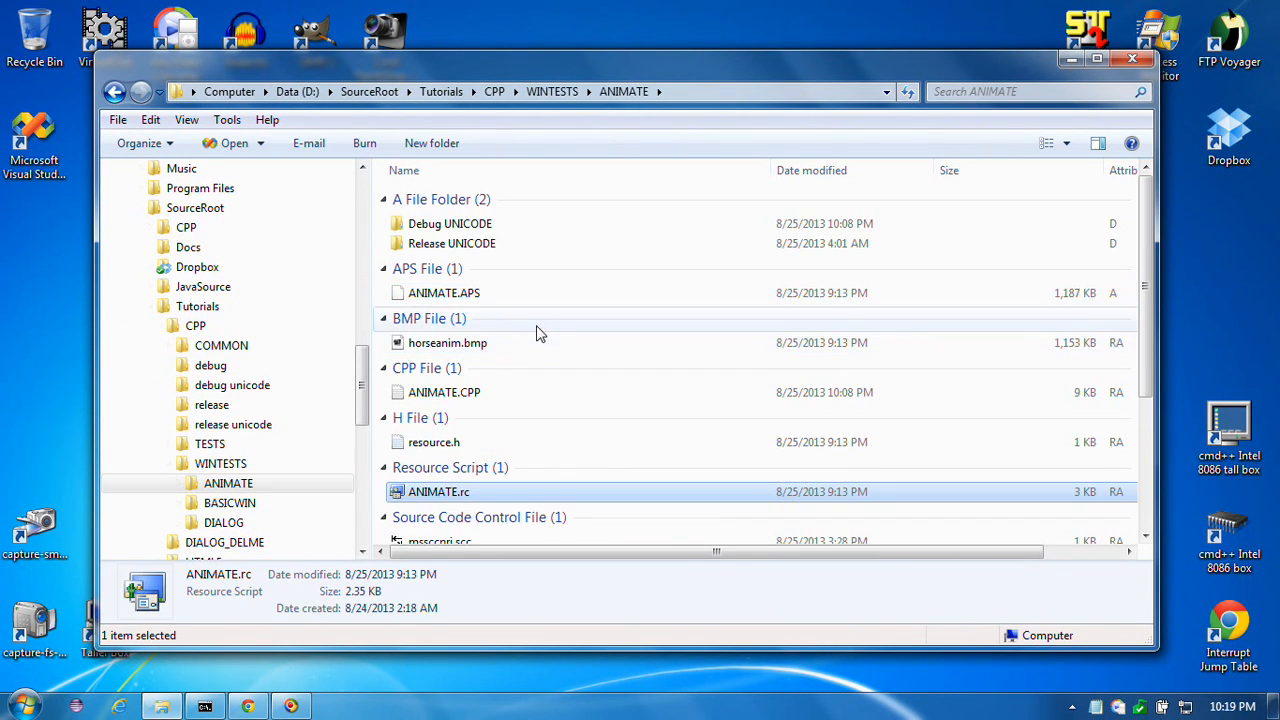
click(448, 268)
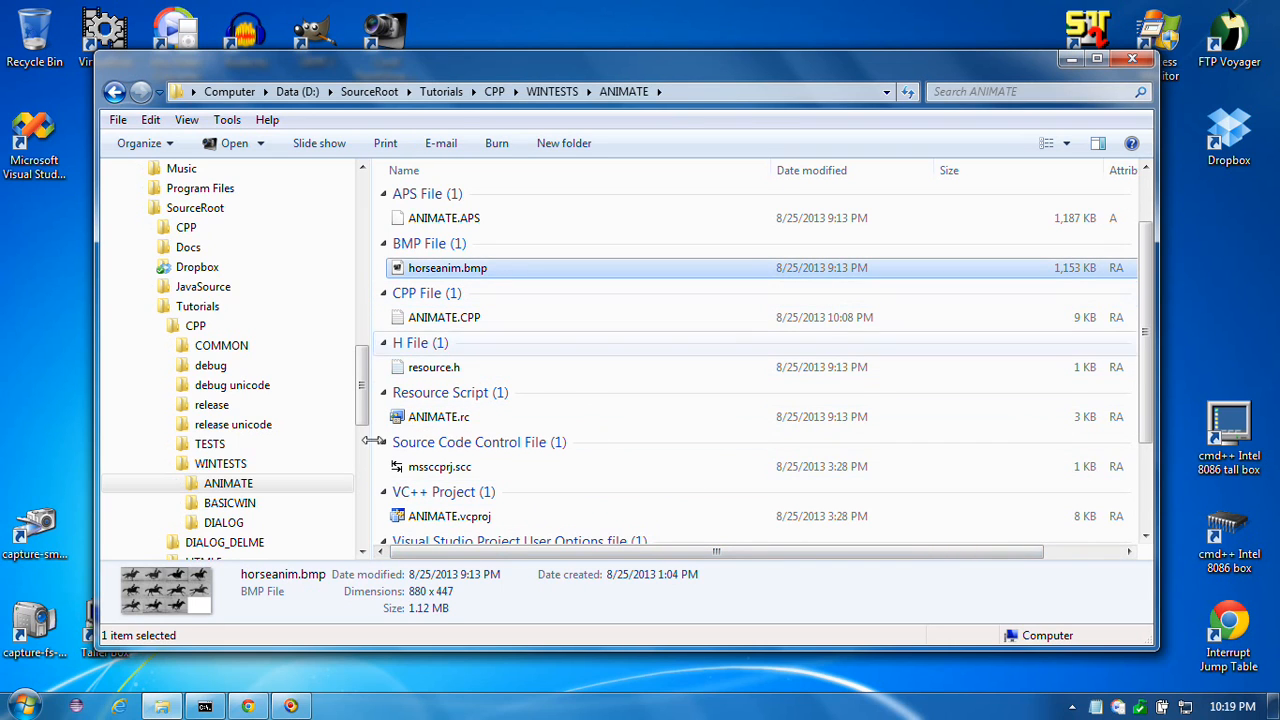
mouse_move(584, 364)
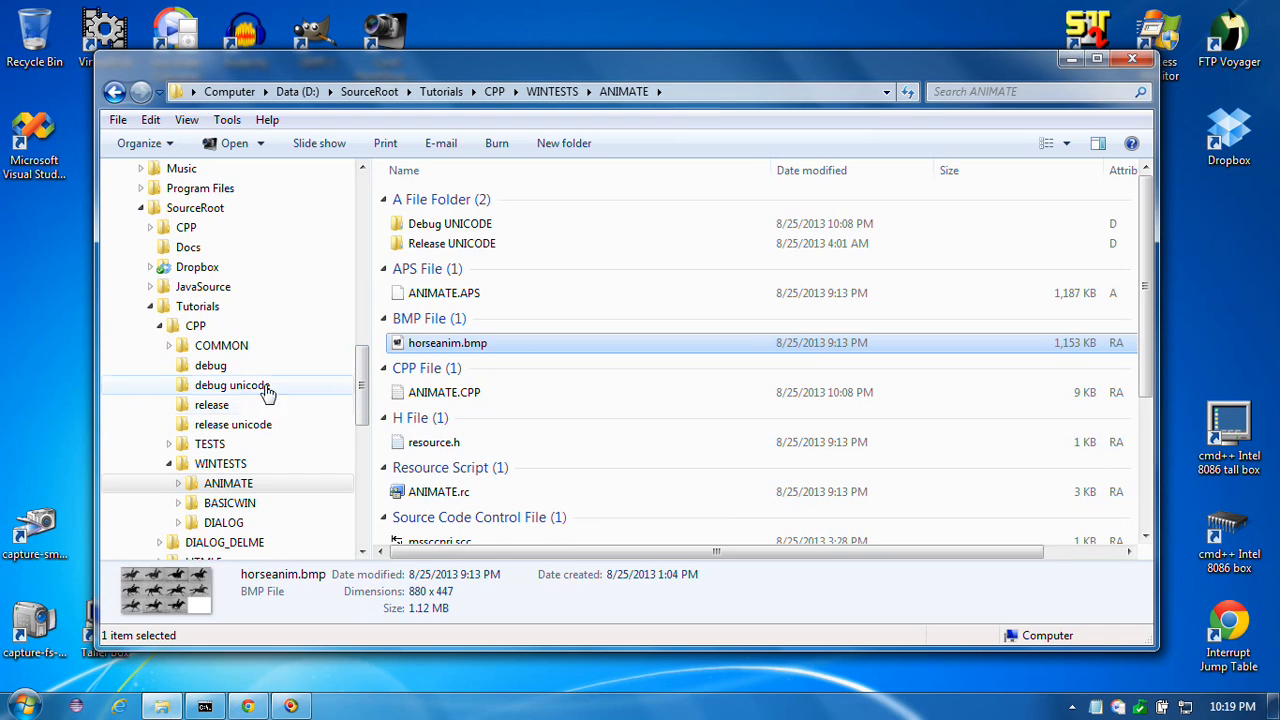
Show ANIMATE.exe (1.96 MB application) selected in the debug unicode folder with its actions menu
double_click(232, 384)
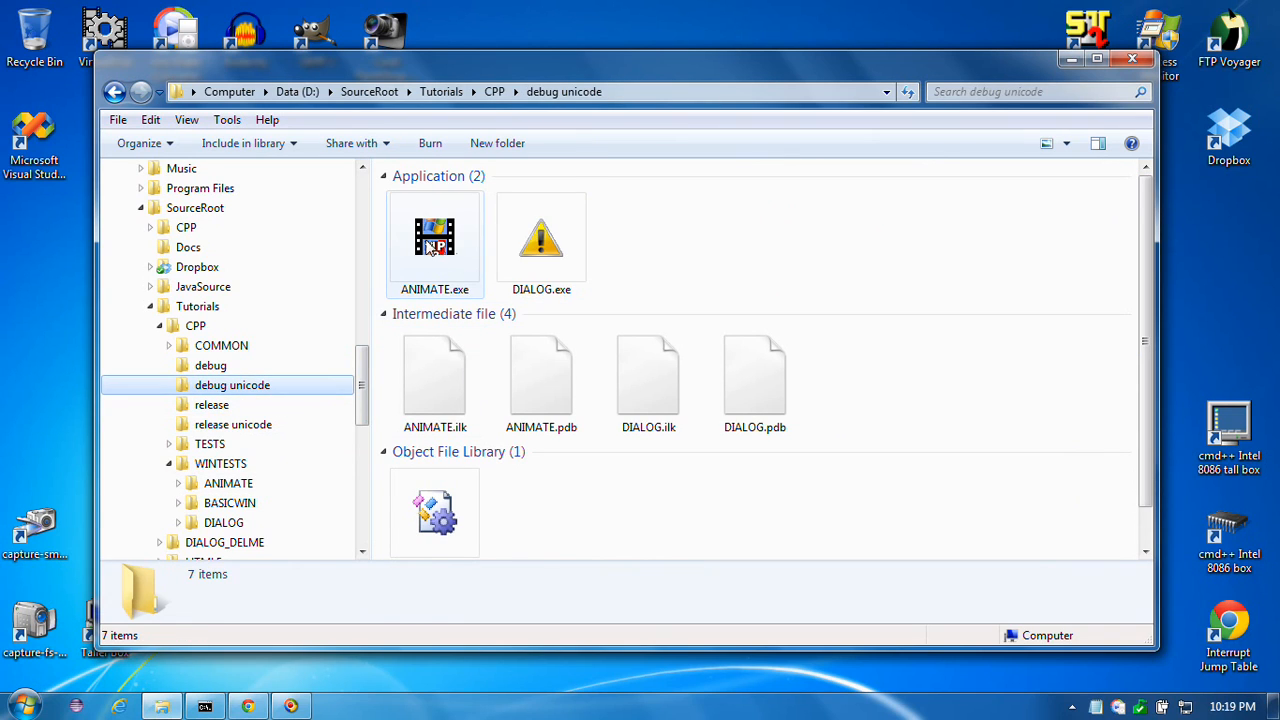
click(434, 240)
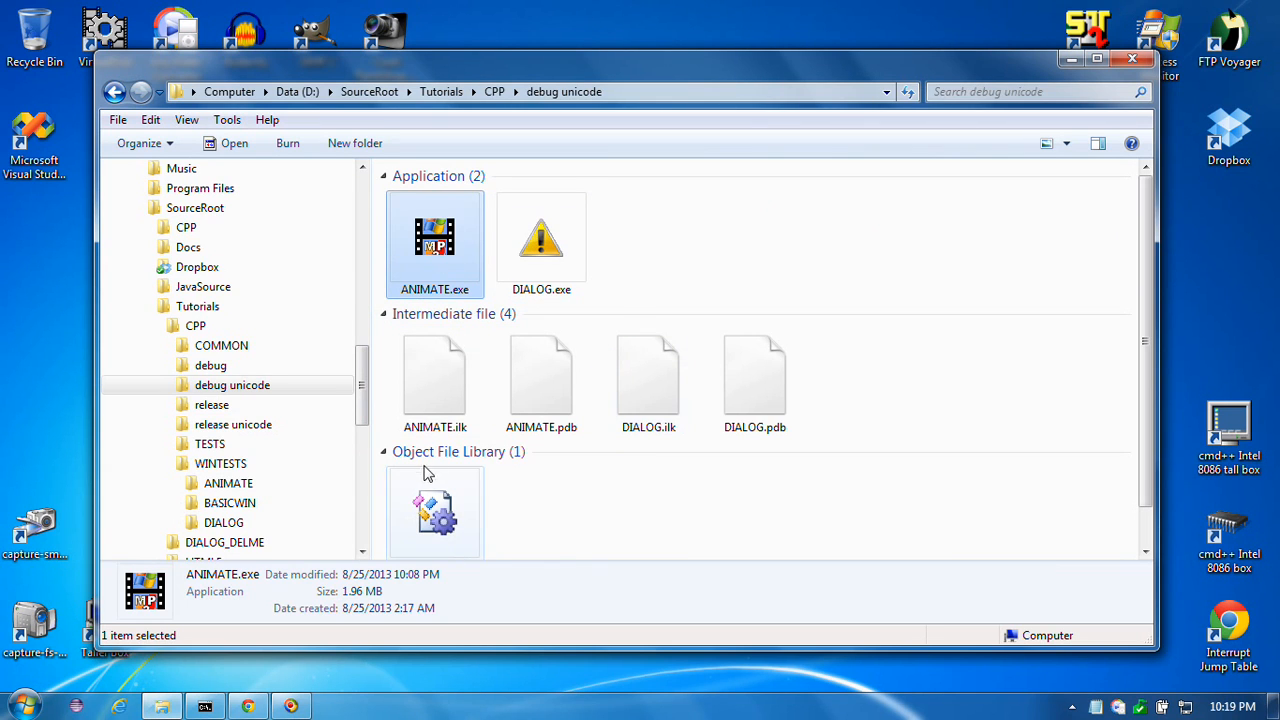
right_click(434, 240)
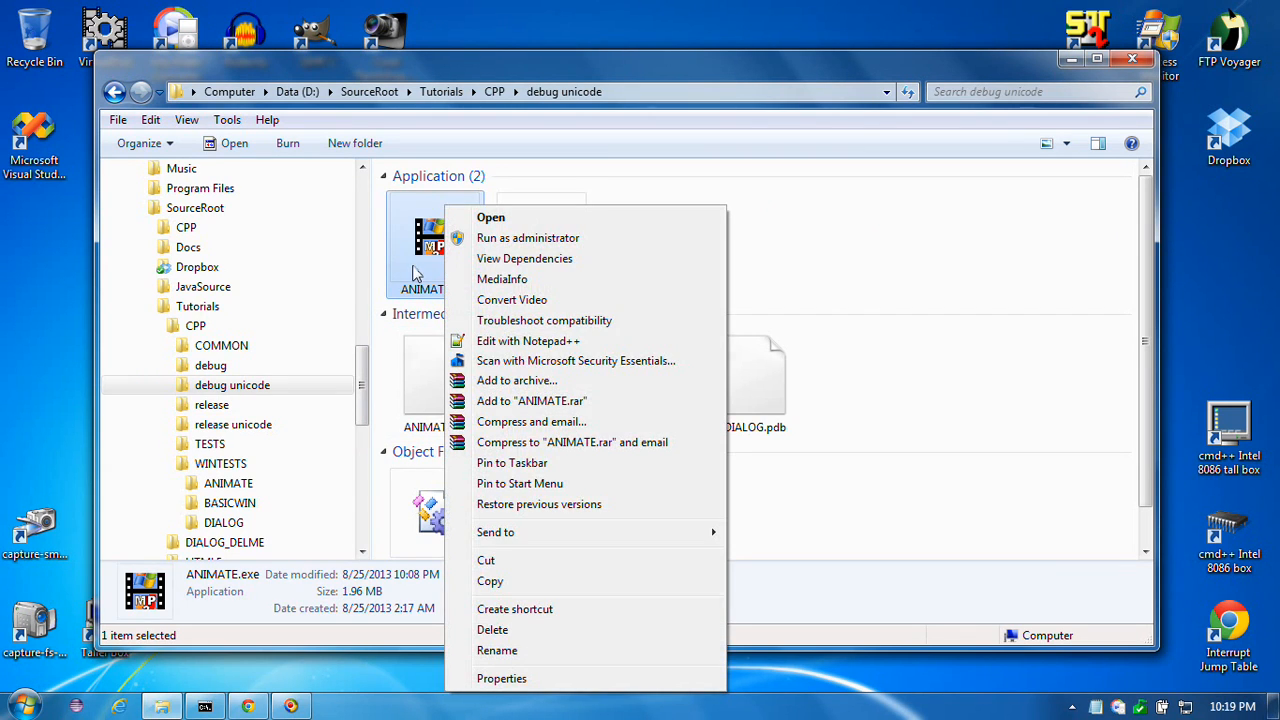
mouse_move(490, 580)
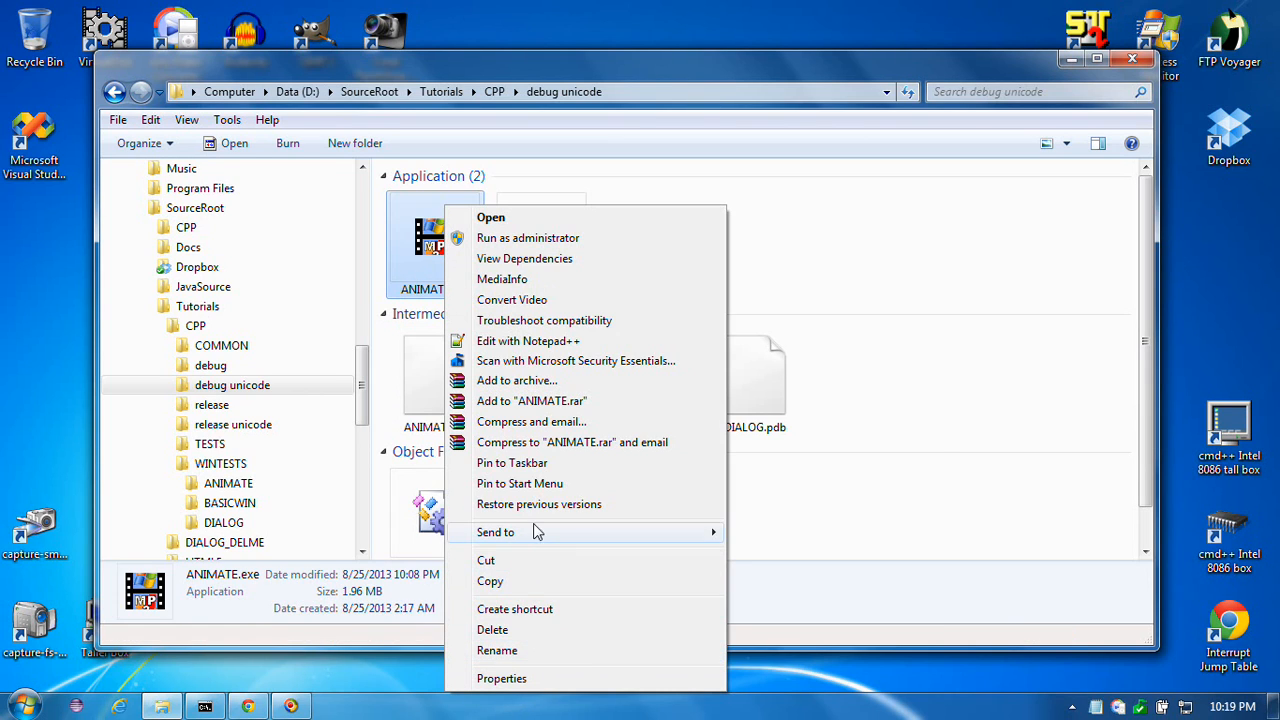
mouse_move(530, 420)
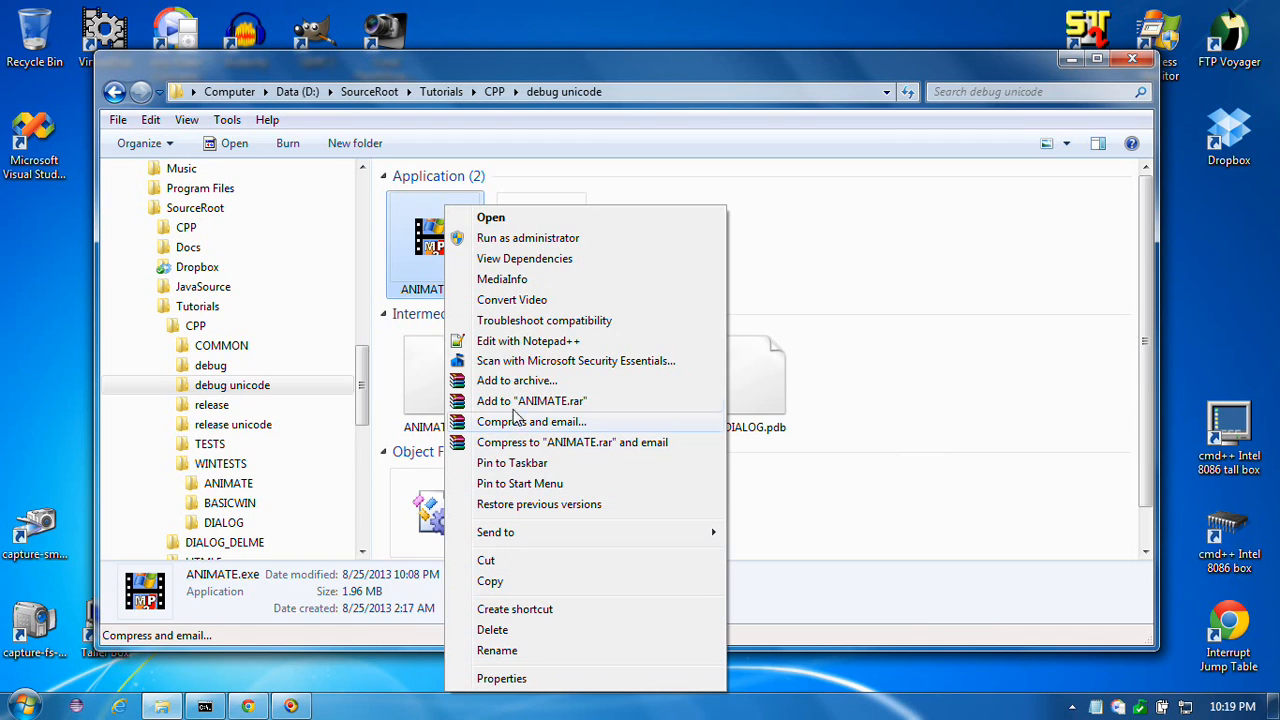
mouse_move(384, 332)
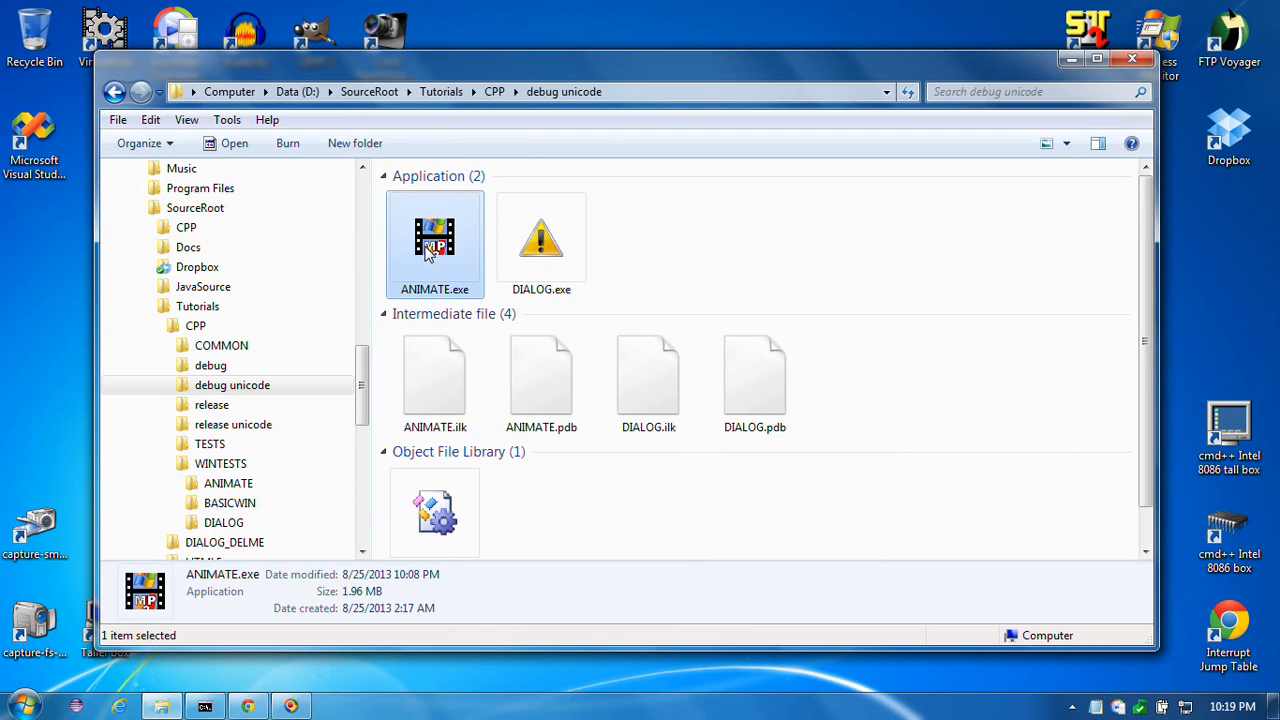
double_click(434, 240)
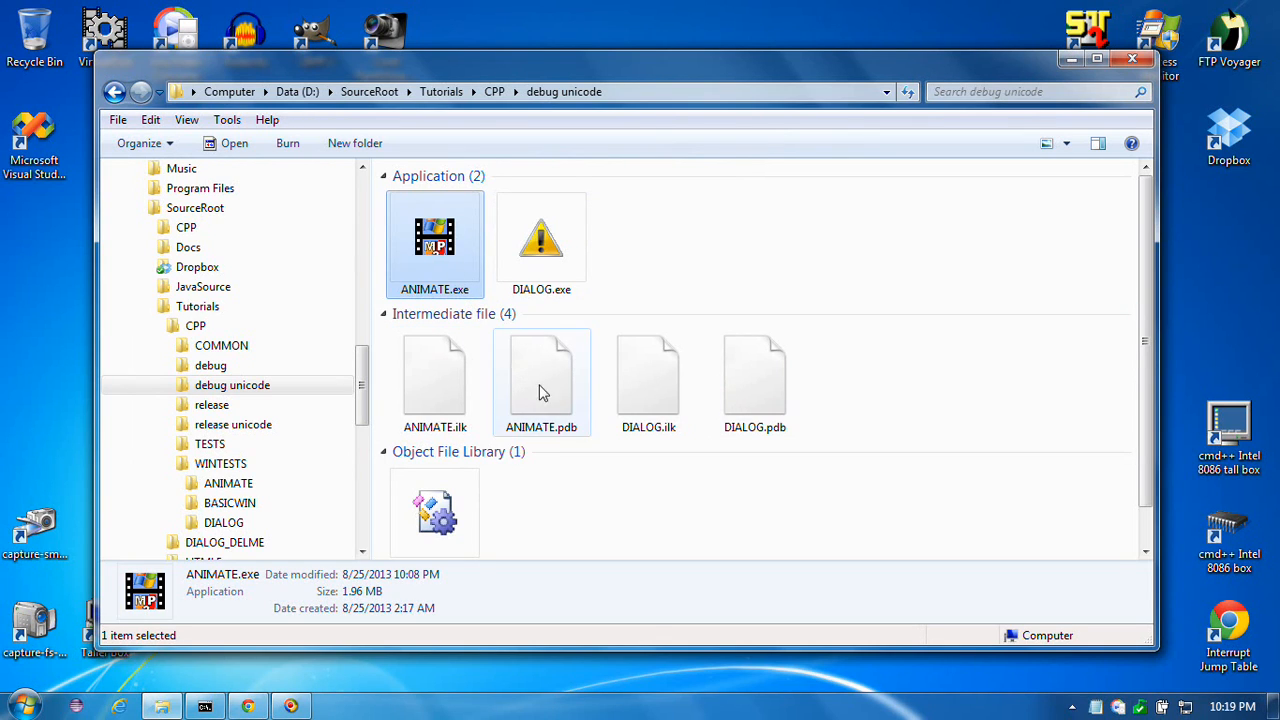
mouse_move(684, 476)
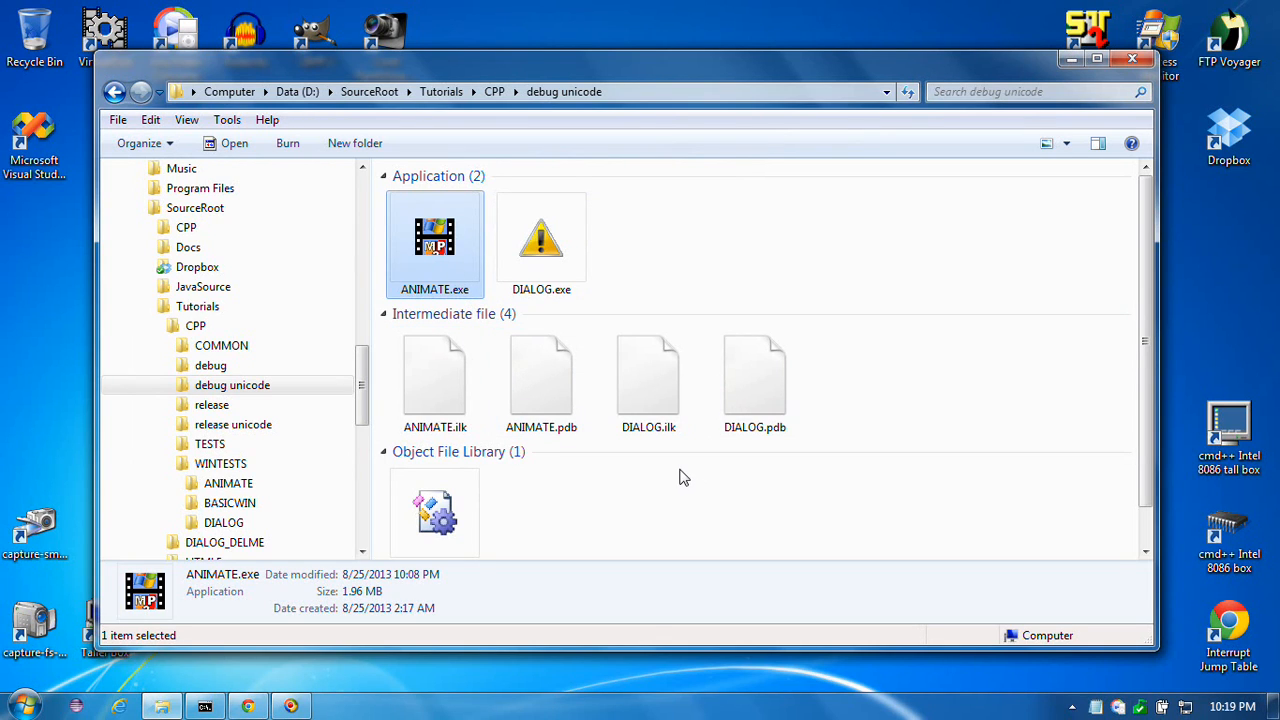
click(648, 376)
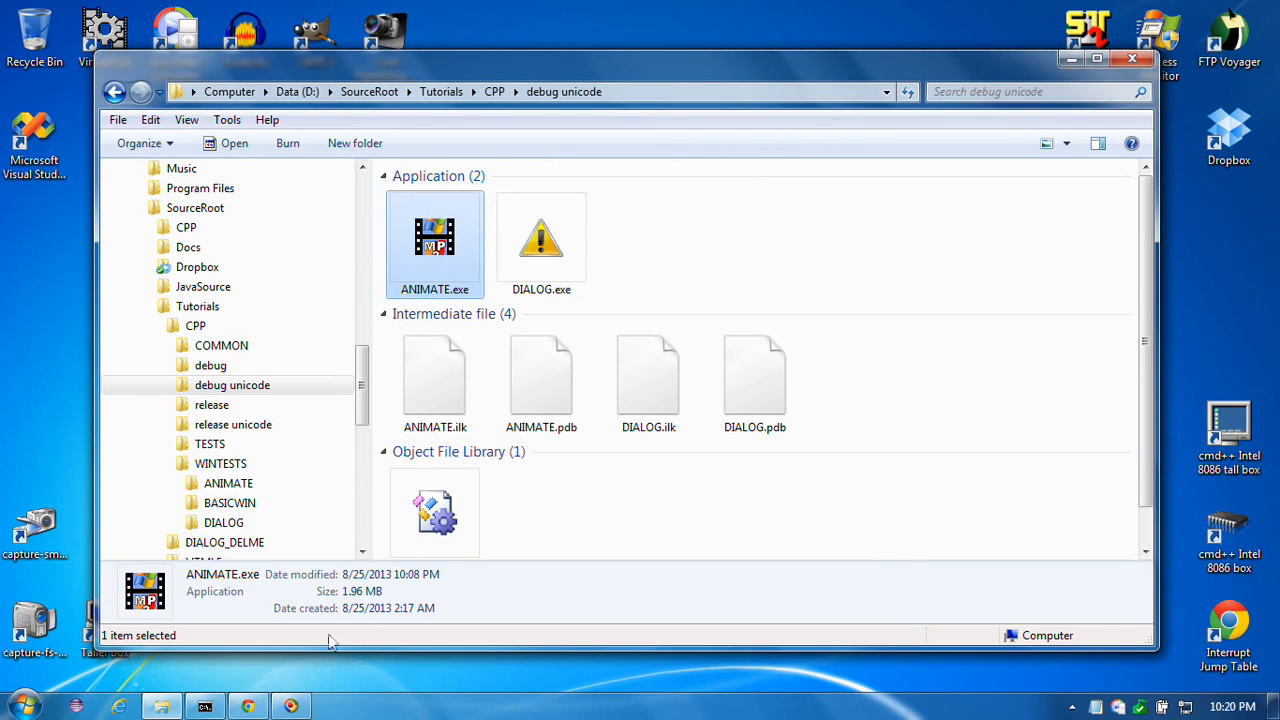
mouse_move(416, 580)
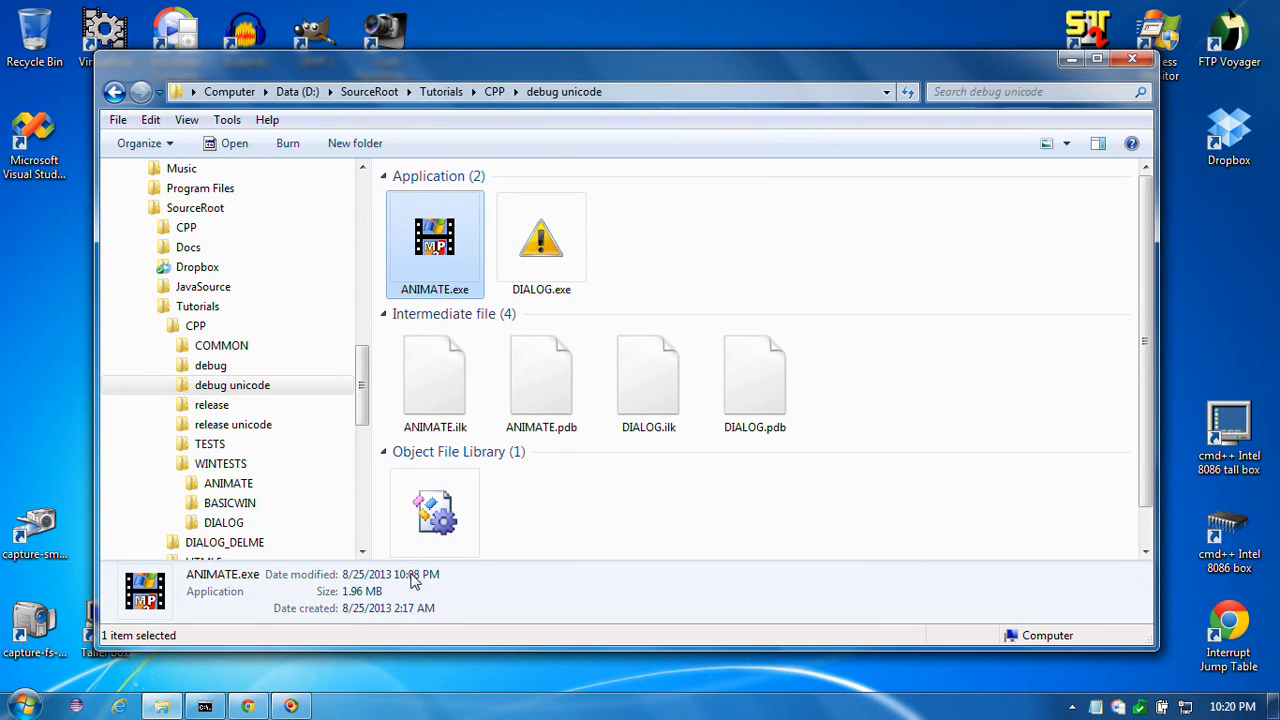
mouse_move(420, 628)
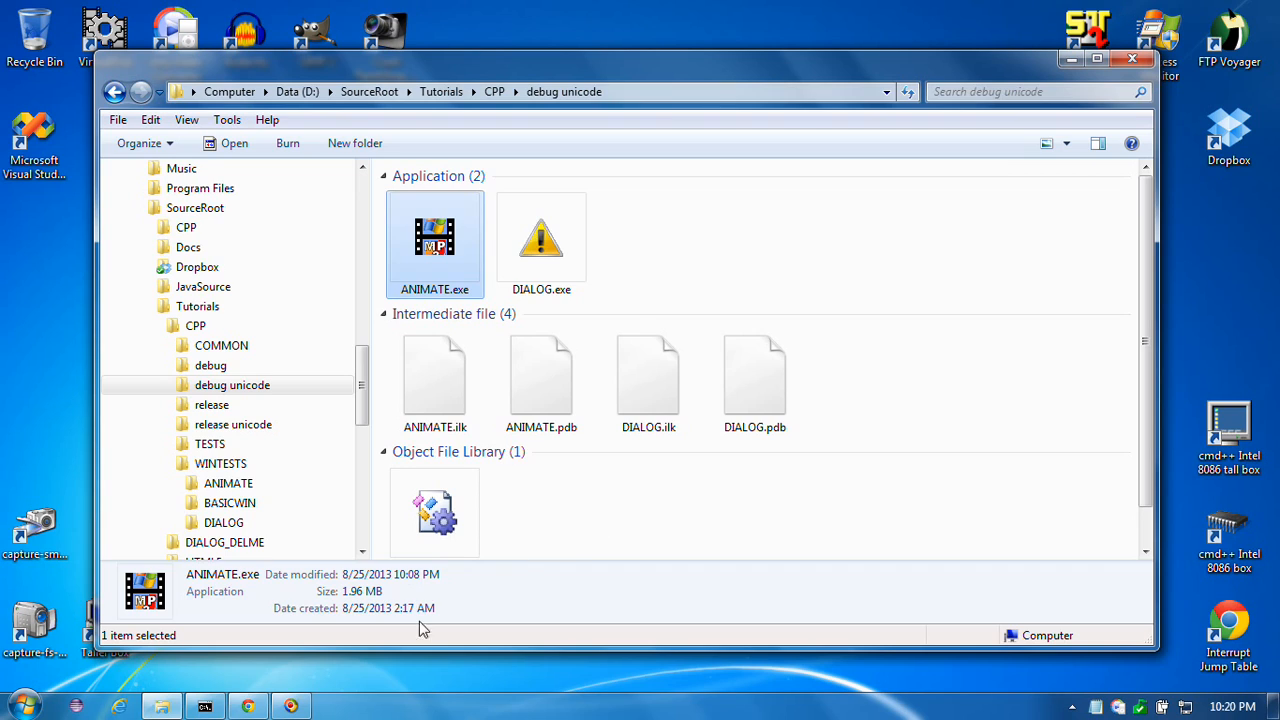